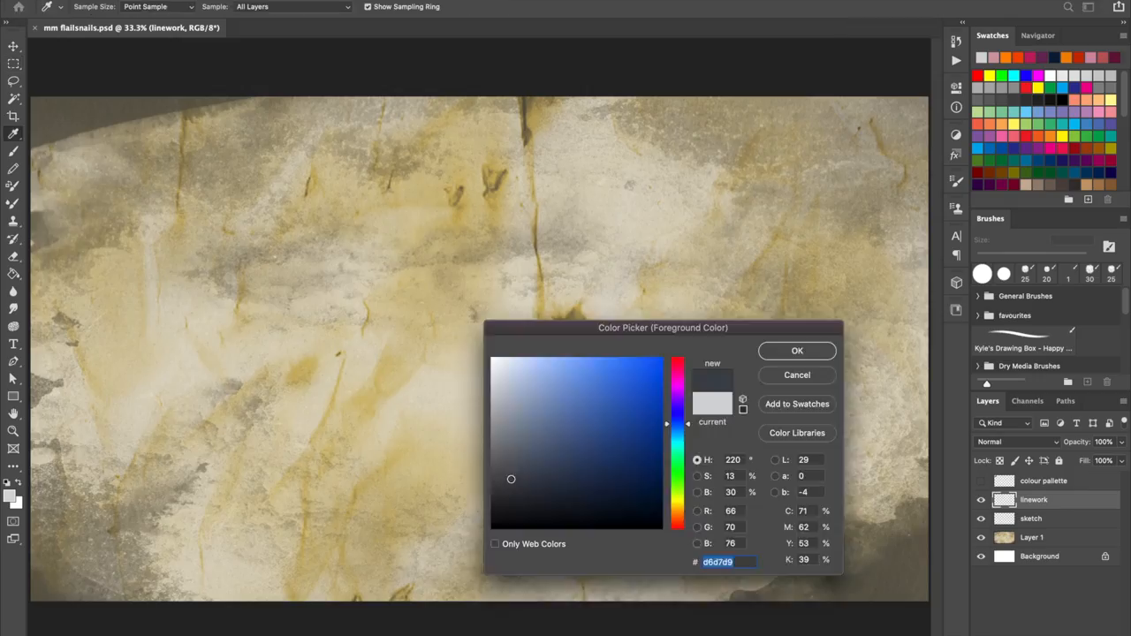
# - Pick a dark ink colour in the foreground Color Picker and confirm it
pyautogui.click(797, 350)
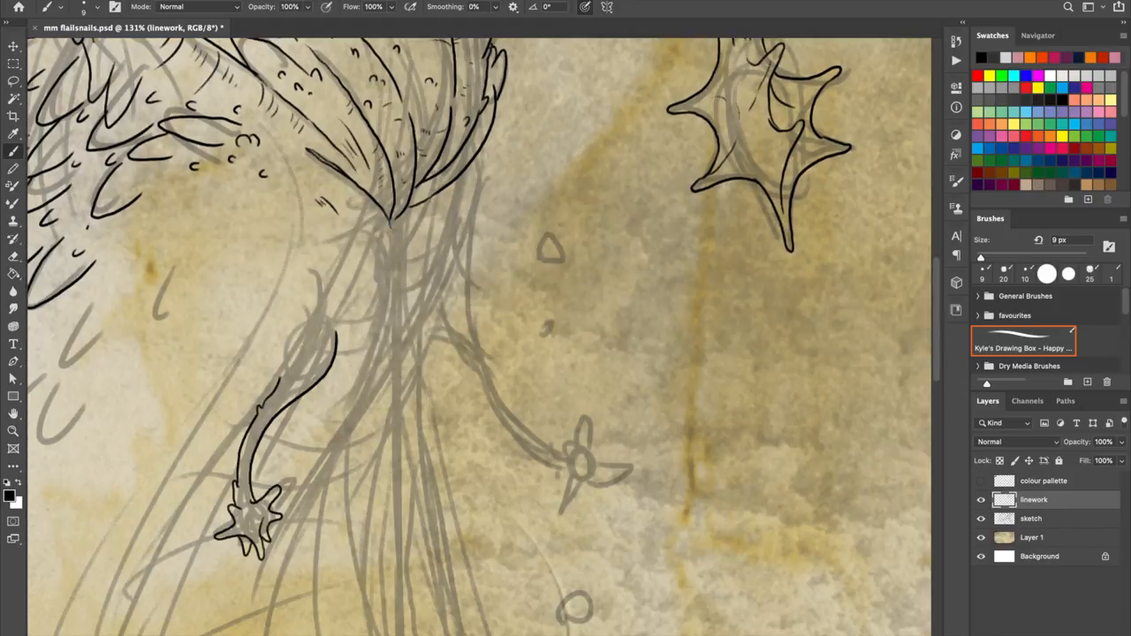
# - Ink the right tentacle with its spiked mace and the strands at the body's base
pyautogui.moveTo(482, 141); pyautogui.dragTo(583, 513)
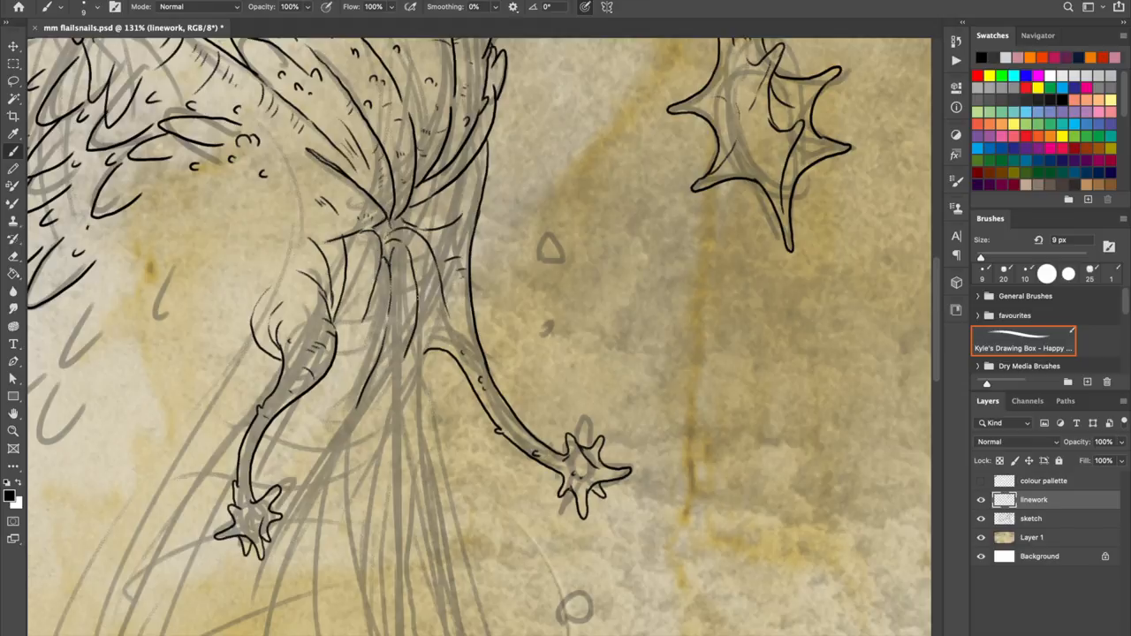
pyautogui.click(384, 234)
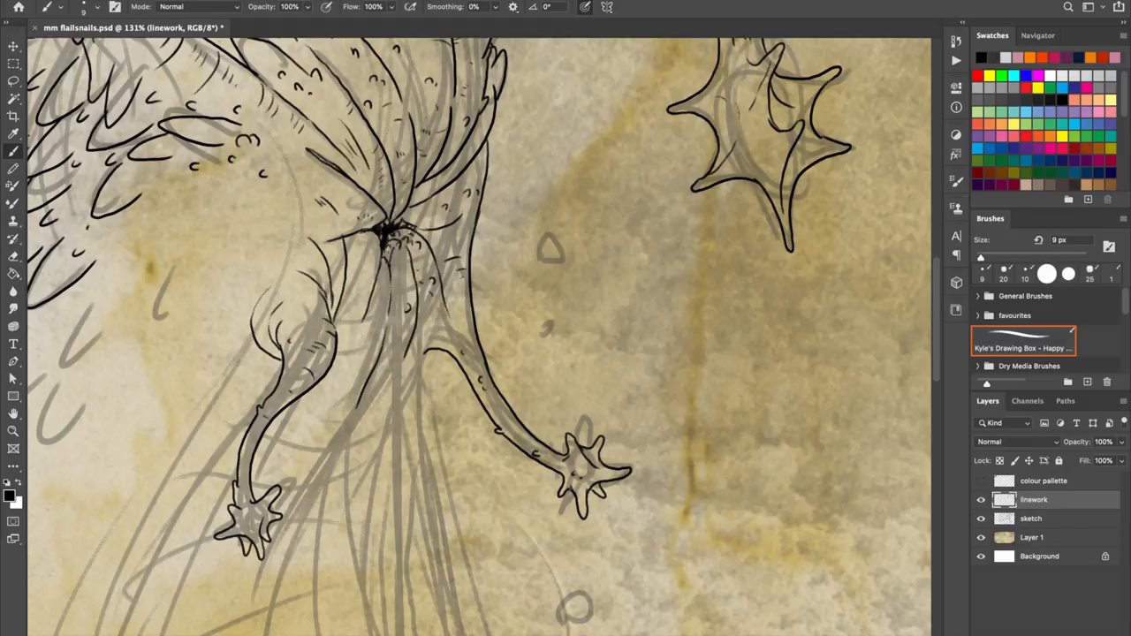
pyautogui.moveTo(508, 234); pyautogui.dragTo(548, 354)
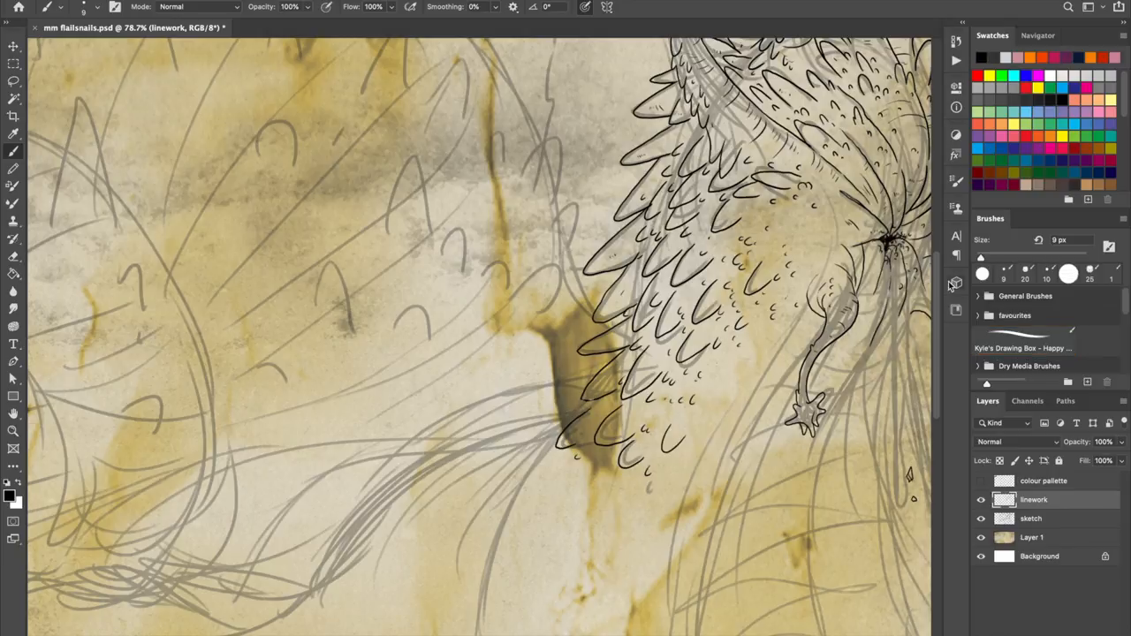
# - Trace the snail shell's spiral outline in black ink
pyautogui.scroll(-3)
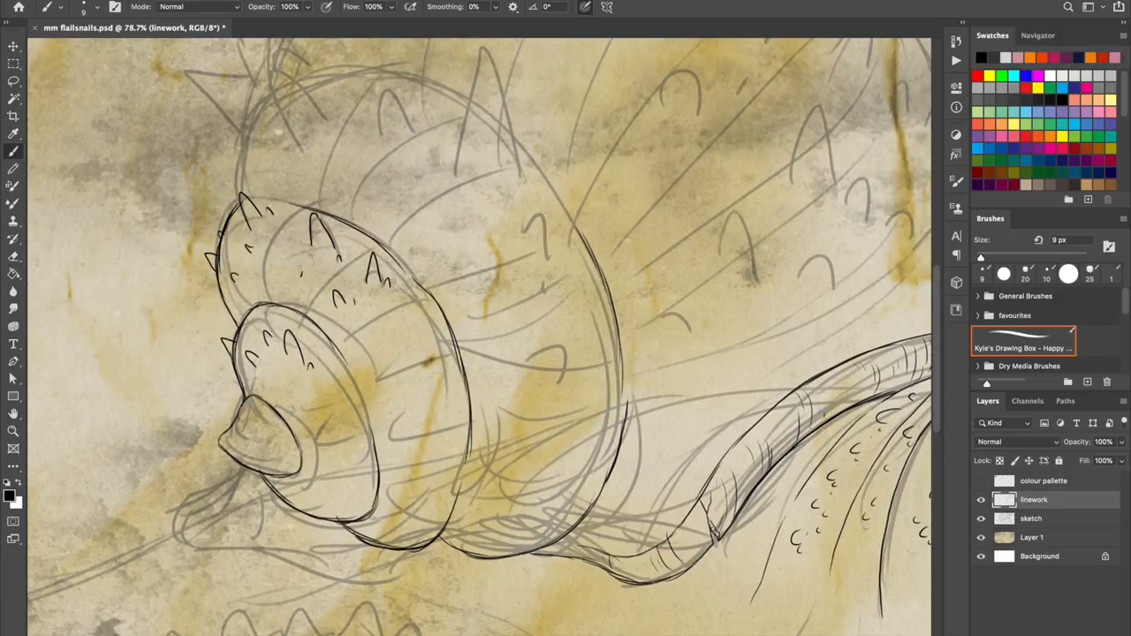
pyautogui.moveTo(336, 256); pyautogui.dragTo(415, 495)
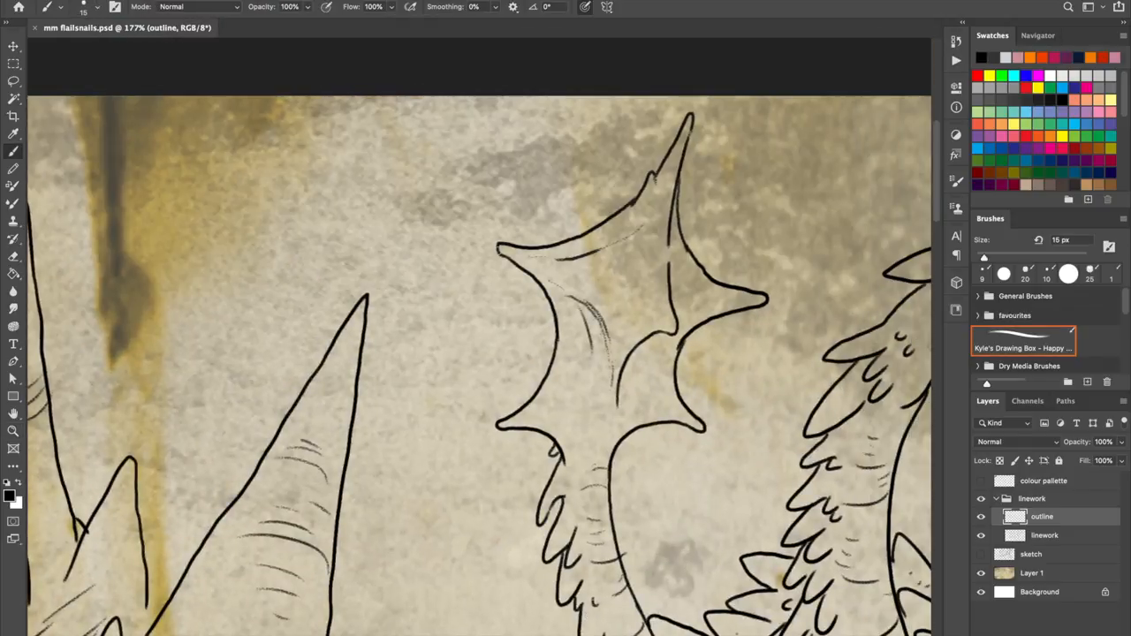
# - Trace thick bold outlines around the tentacle and its spiked mace
pyautogui.moveTo(504, 248); pyautogui.dragTo(552, 456)
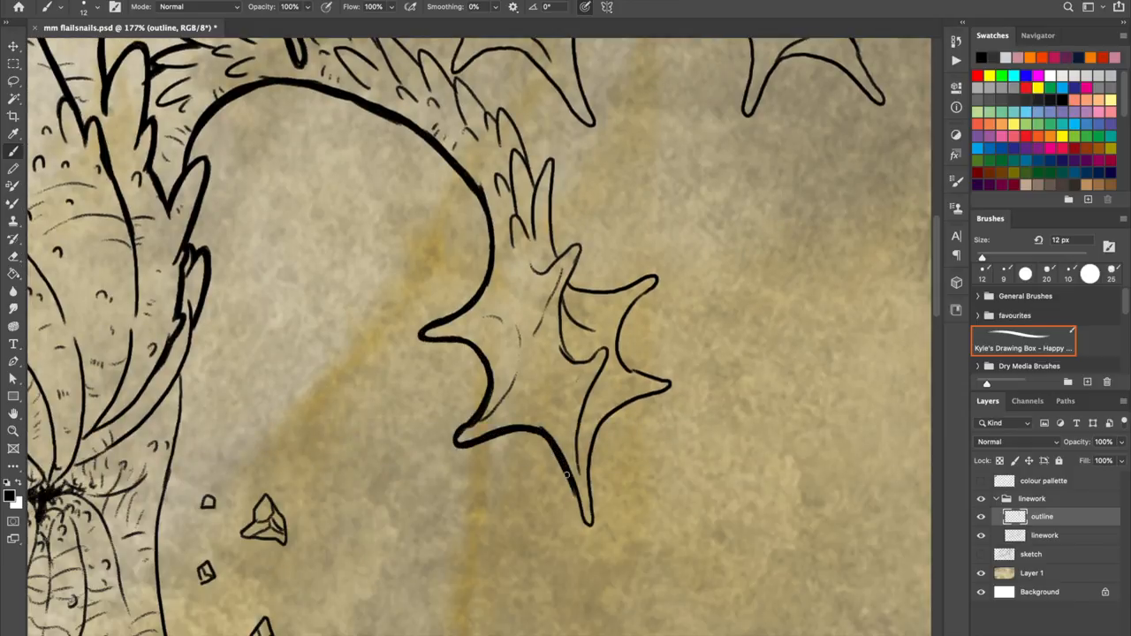
pyautogui.moveTo(570, 274); pyautogui.dragTo(565, 477)
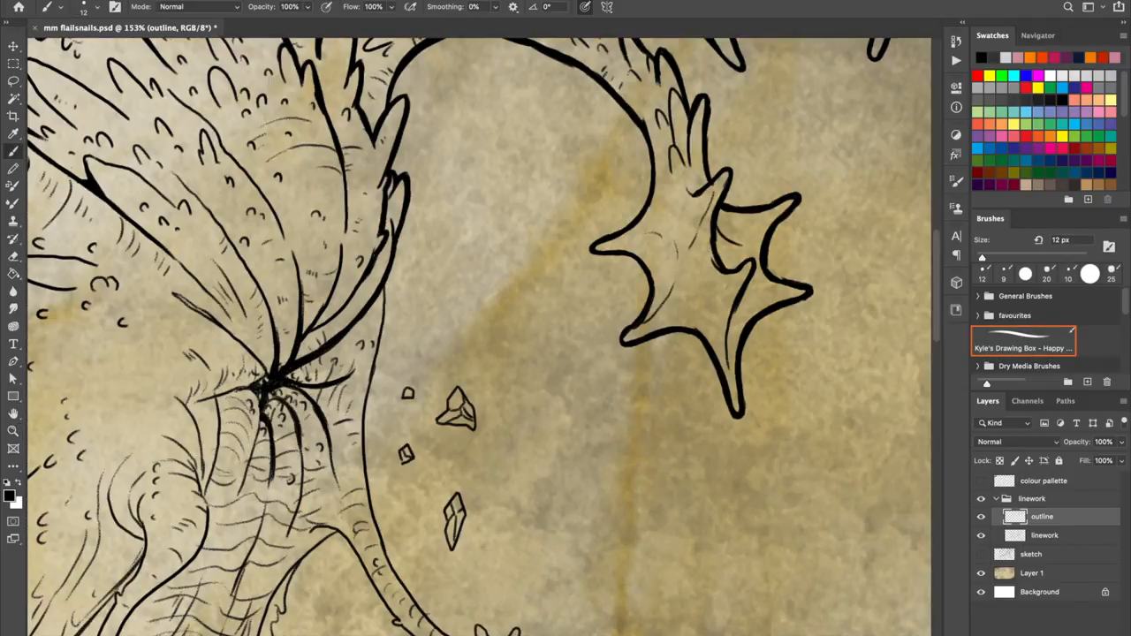
pyautogui.scroll(-3)
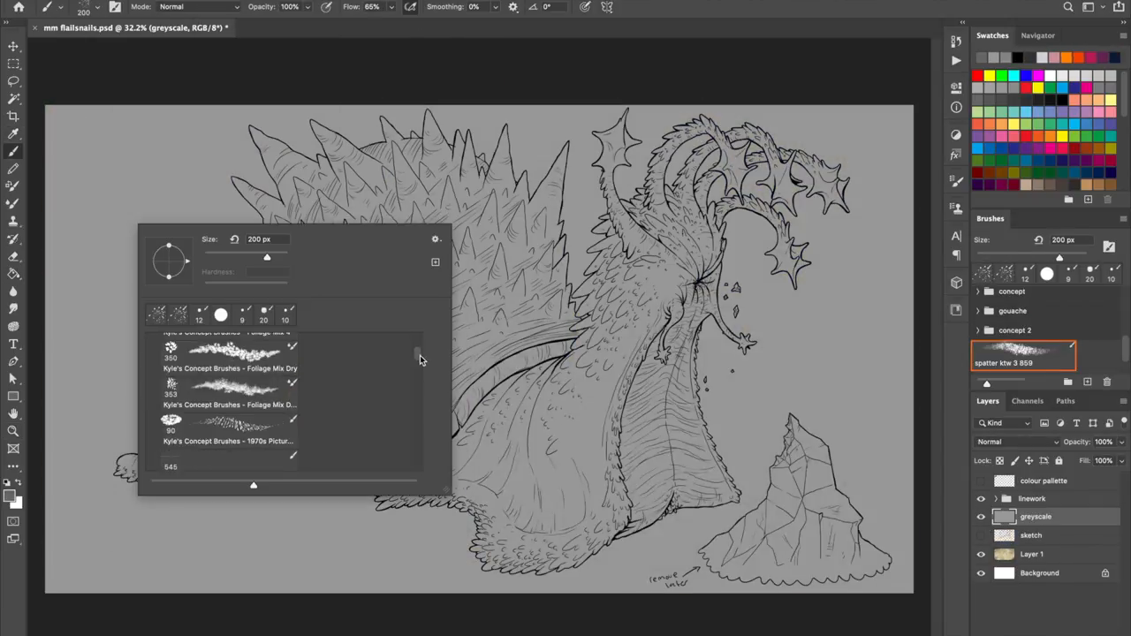
# - Browse the brushes and set the foreground colour to mid-grey #878888
pyautogui.scroll(-3)
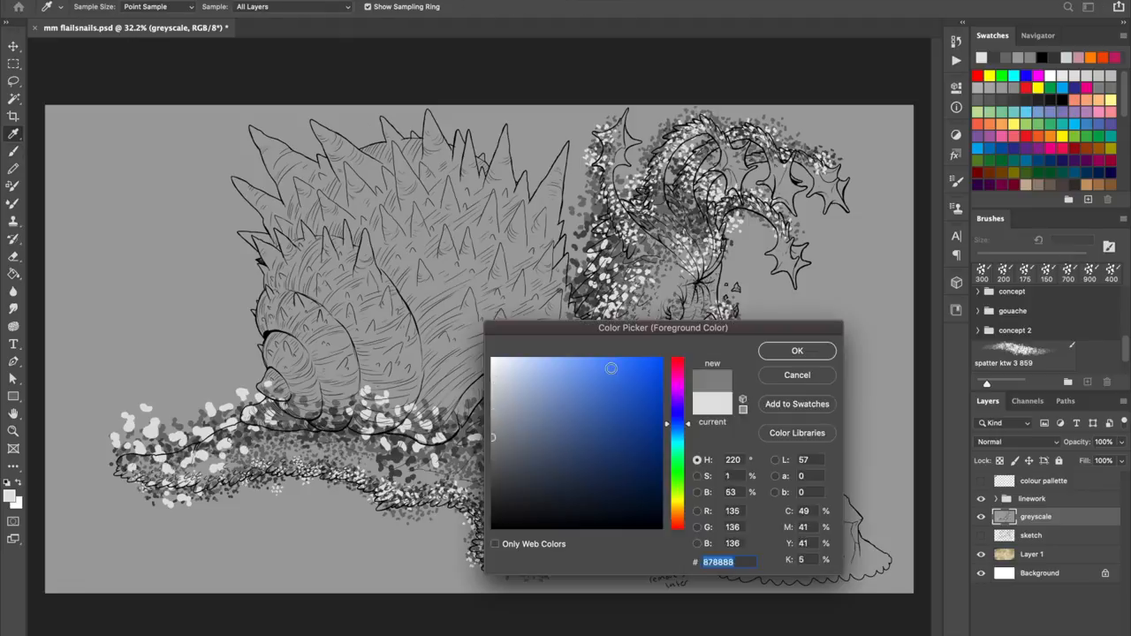
pyautogui.click(795, 351)
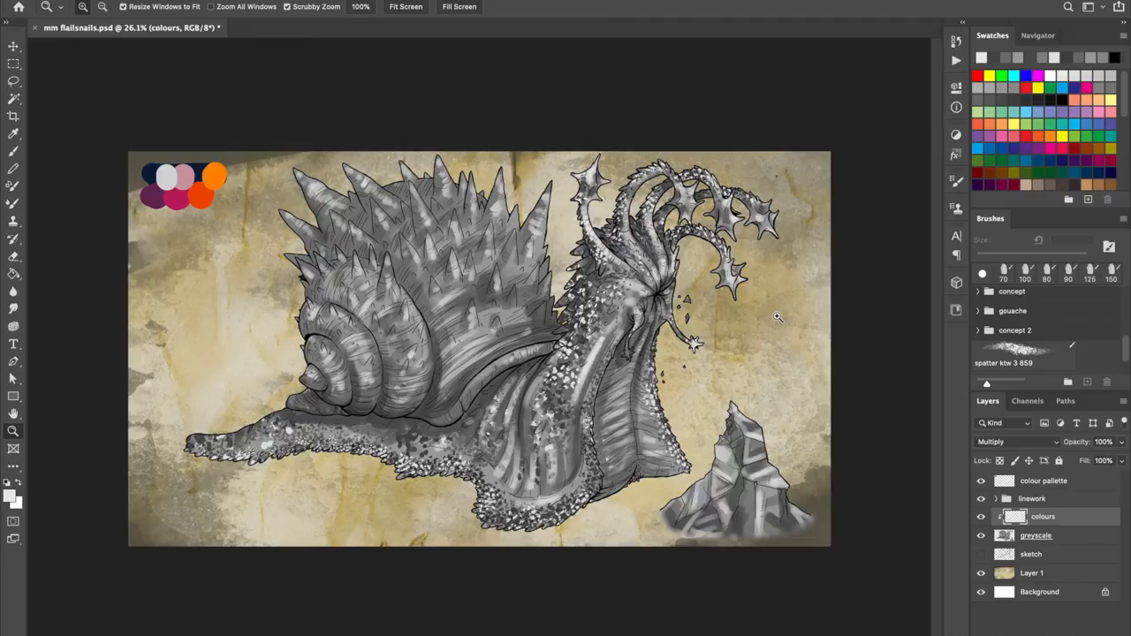
pyautogui.moveTo(91, 137)
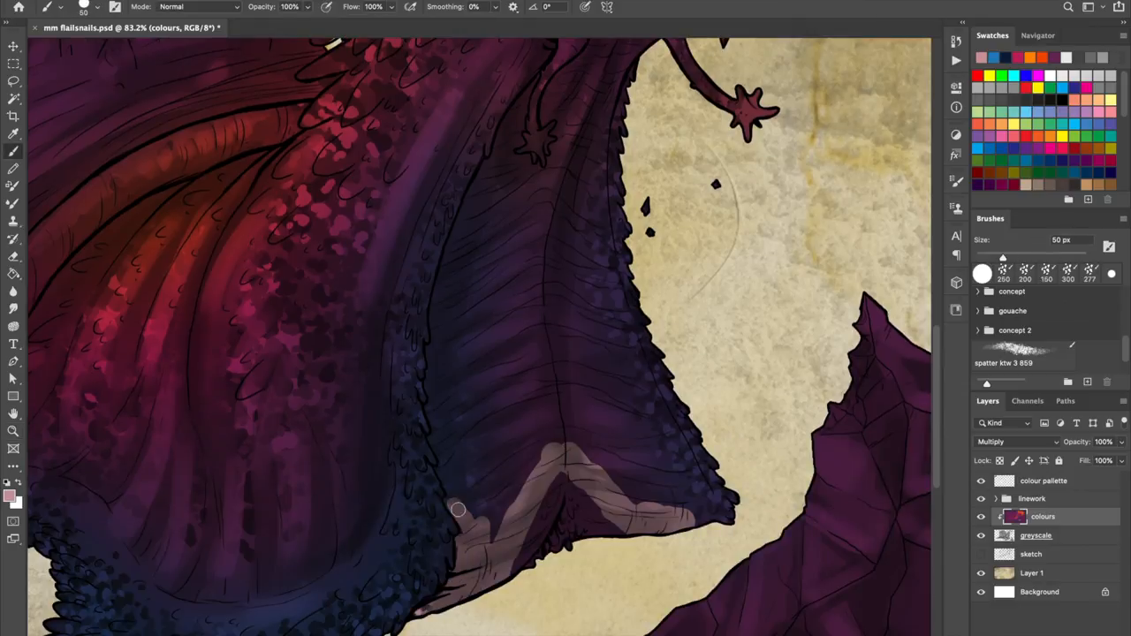
# - Shade the snail's lower body with purple and its neck with reddish tones
pyautogui.moveTo(459, 510); pyautogui.dragTo(601, 376)
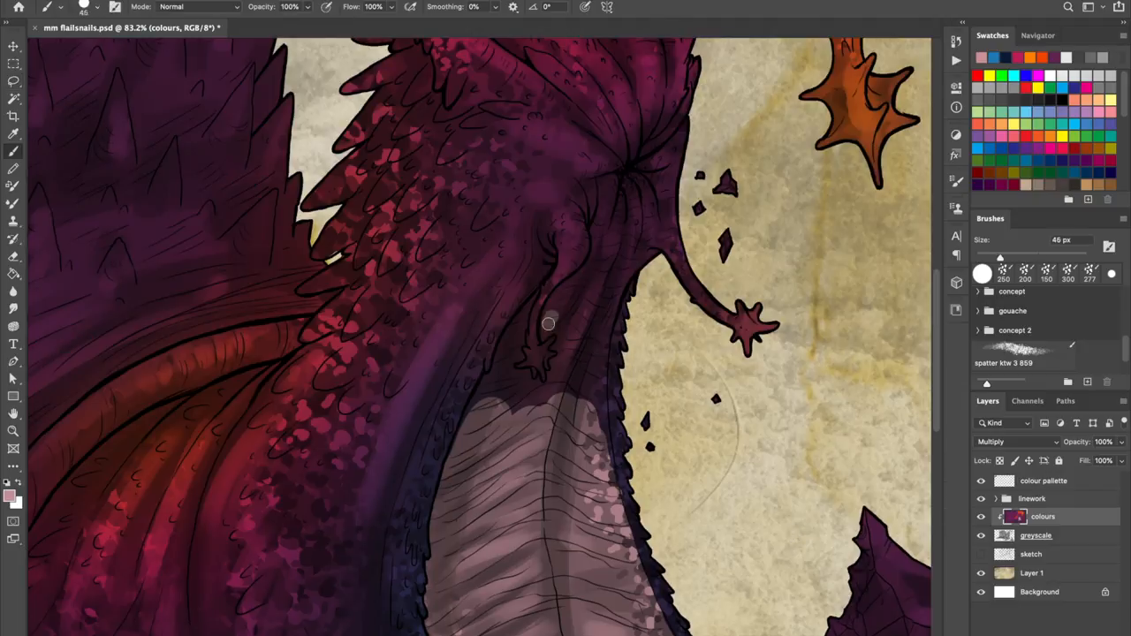
pyautogui.moveTo(548, 325); pyautogui.dragTo(595, 256)
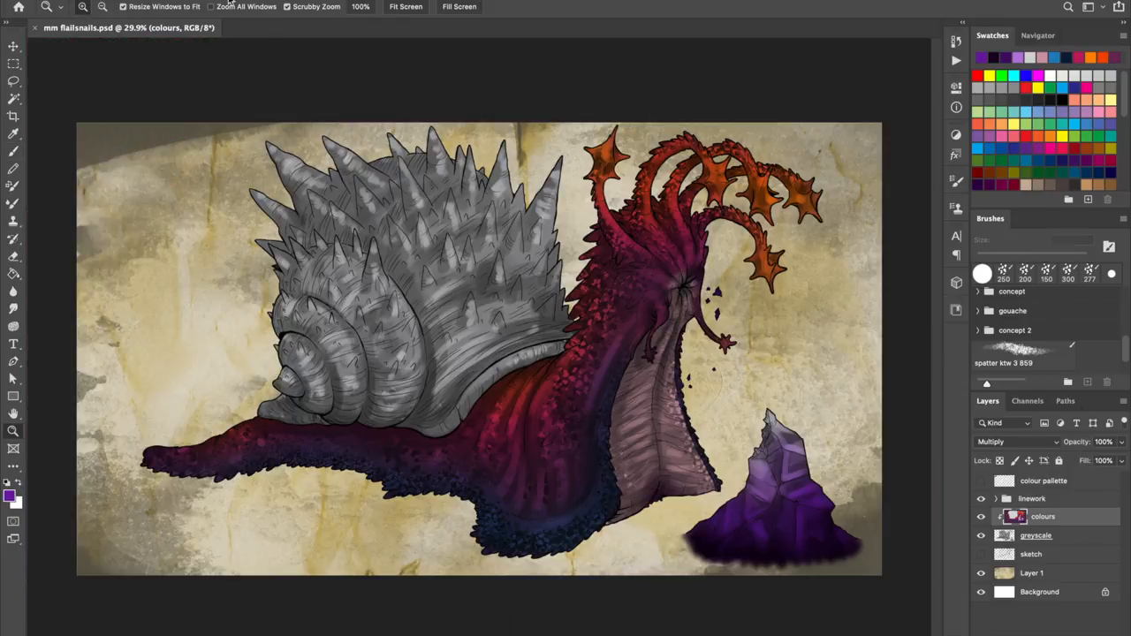
# - Drag the Hue/Saturation sliders toward Saturation +70 and Lightness +40
pyautogui.moveTo(910, 463); pyautogui.dragTo(948, 463)
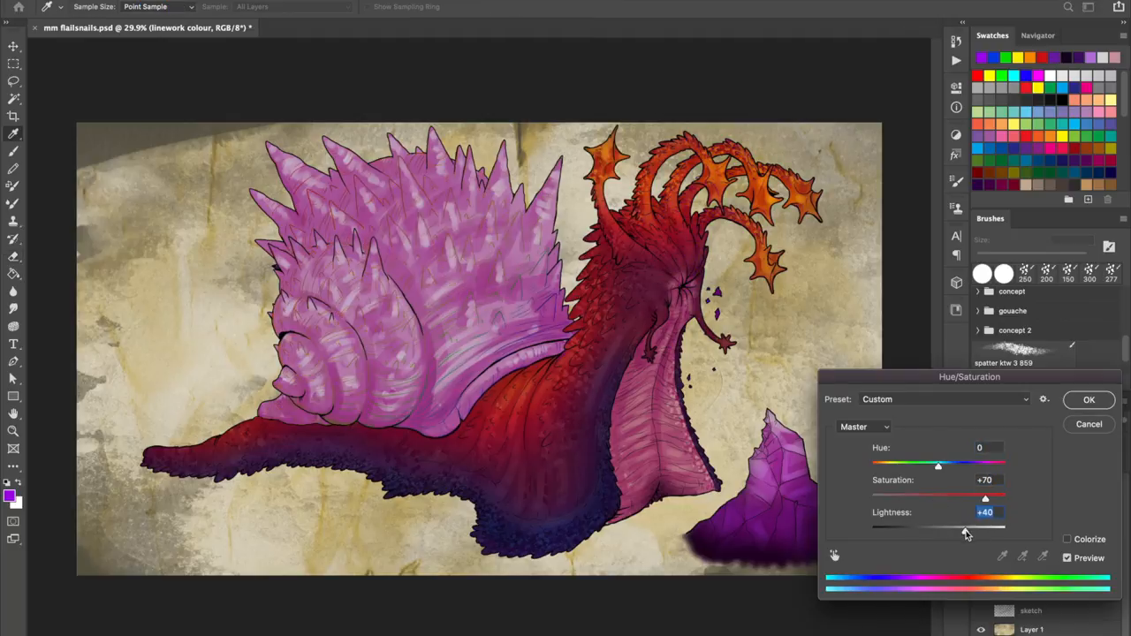
# - Confirm the Hue/Saturation change and select the linework colour layer
pyautogui.click(1089, 399)
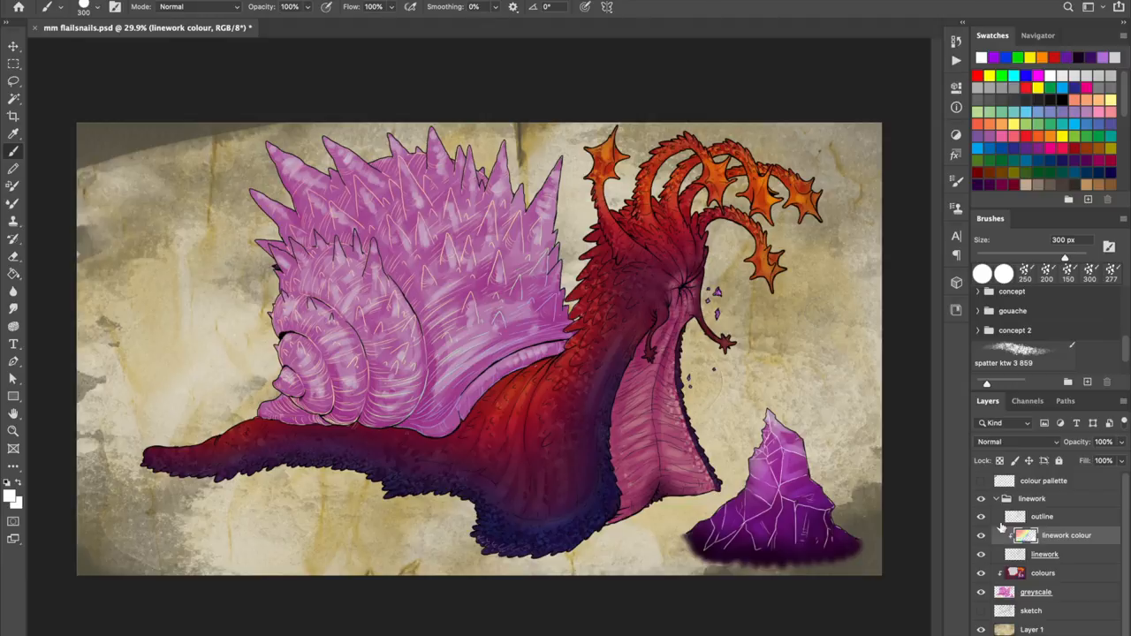
pyautogui.click(1064, 516)
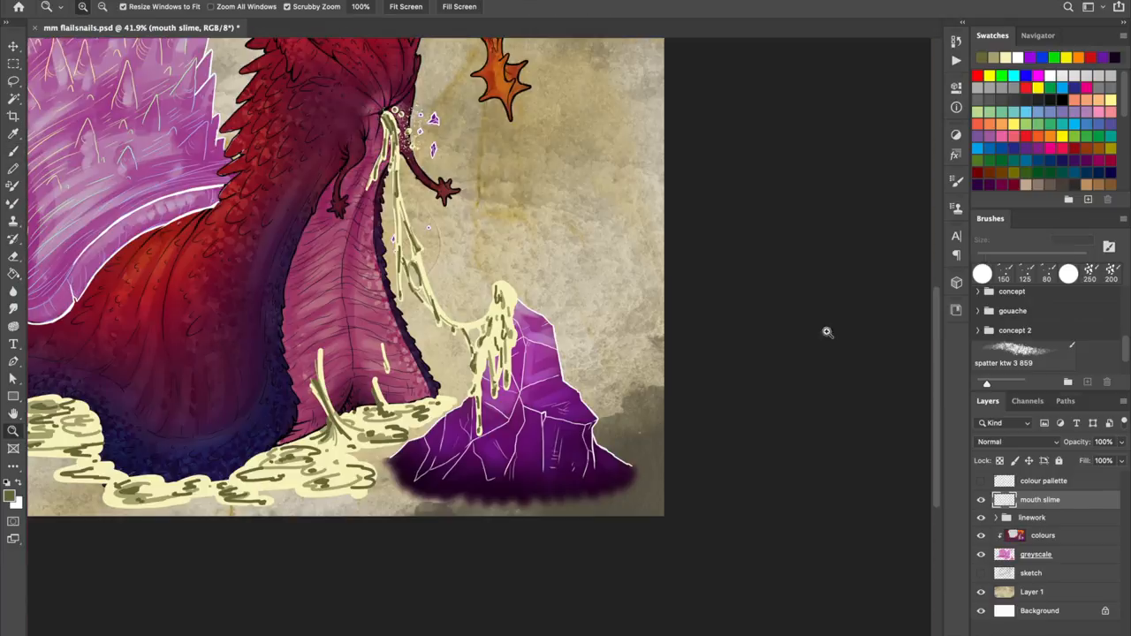
# - Paint pale slime along the foot's underside, then adjust the slime layer
pyautogui.click(53, 7)
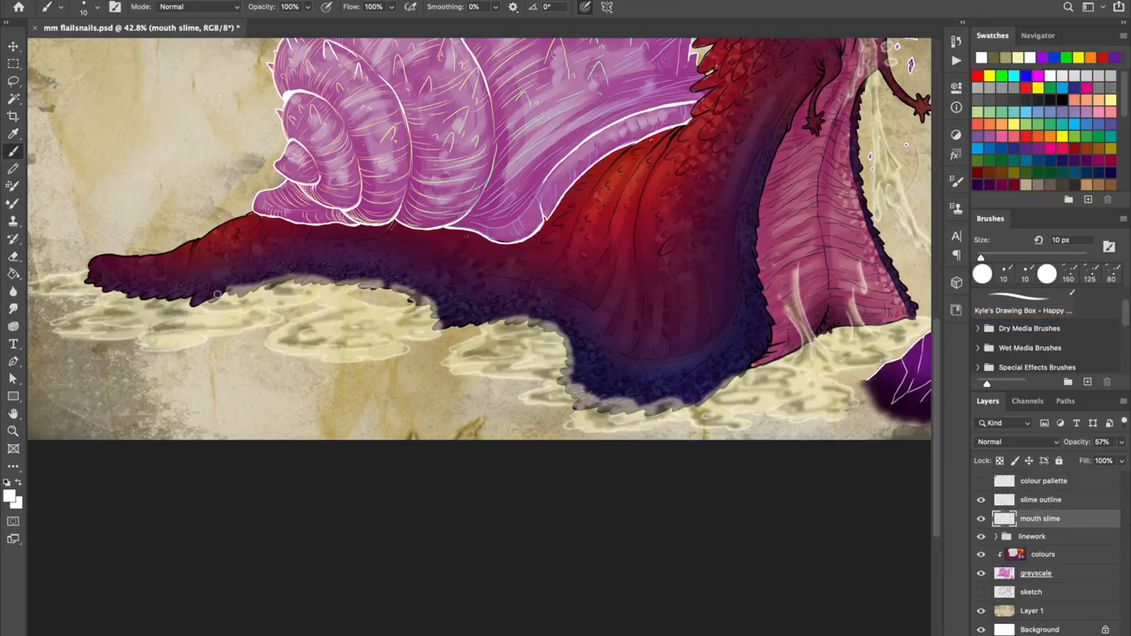
pyautogui.moveTo(217, 294); pyautogui.dragTo(562, 331)
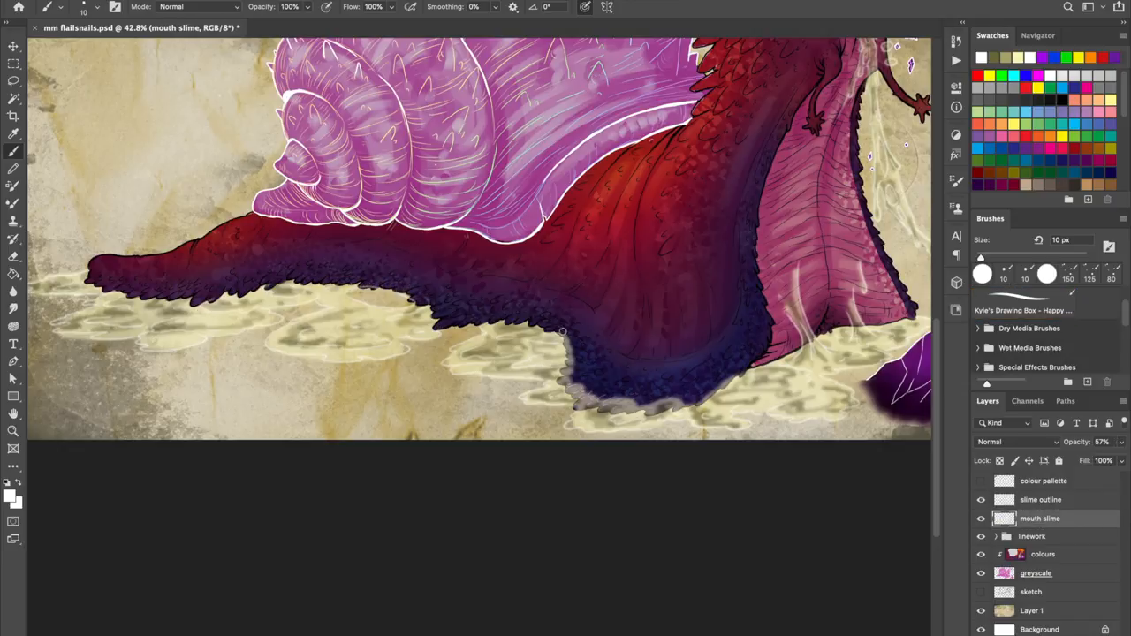
pyautogui.click(996, 536)
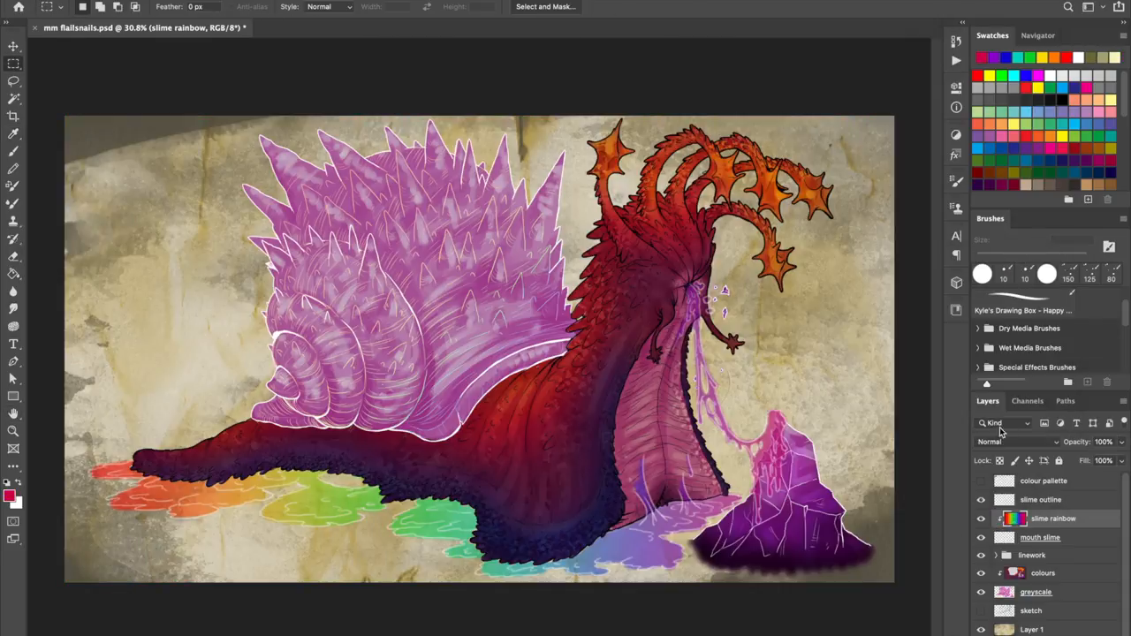
# - Add a shine layer, choose white, and paint shine marks on the snail's neck
pyautogui.click(1012, 441)
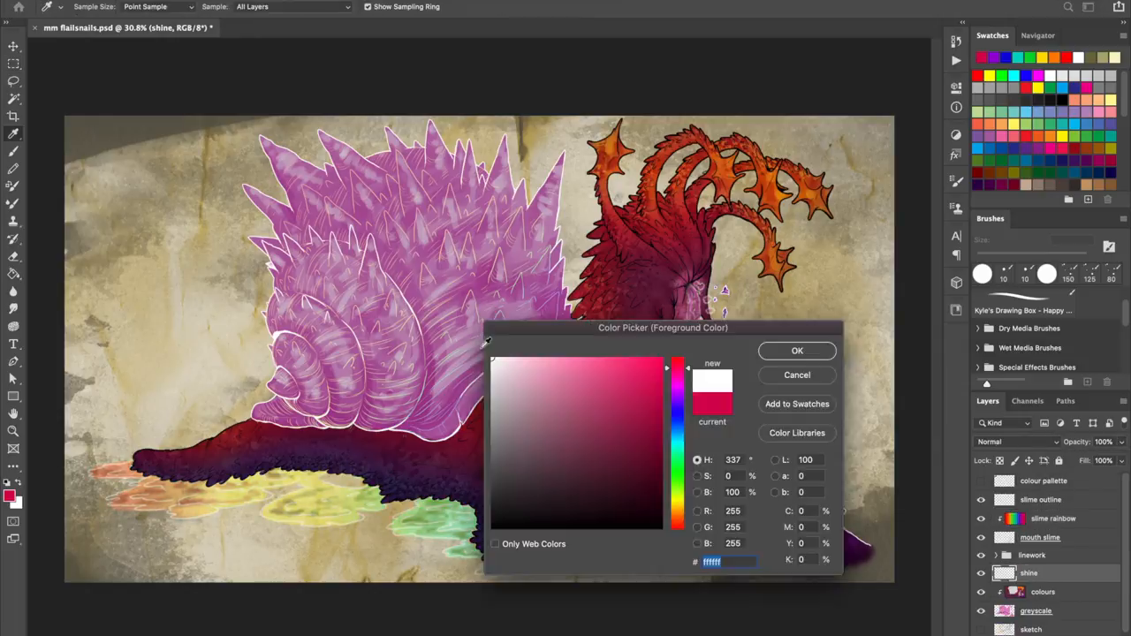
pyautogui.click(796, 350)
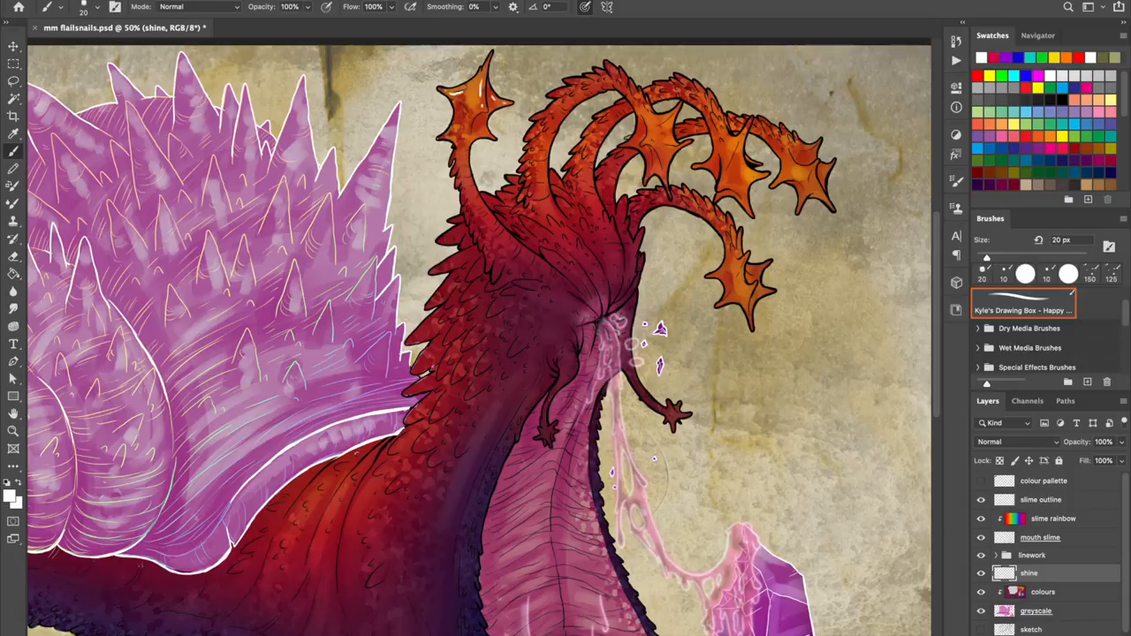
pyautogui.moveTo(468, 97); pyautogui.dragTo(574, 362)
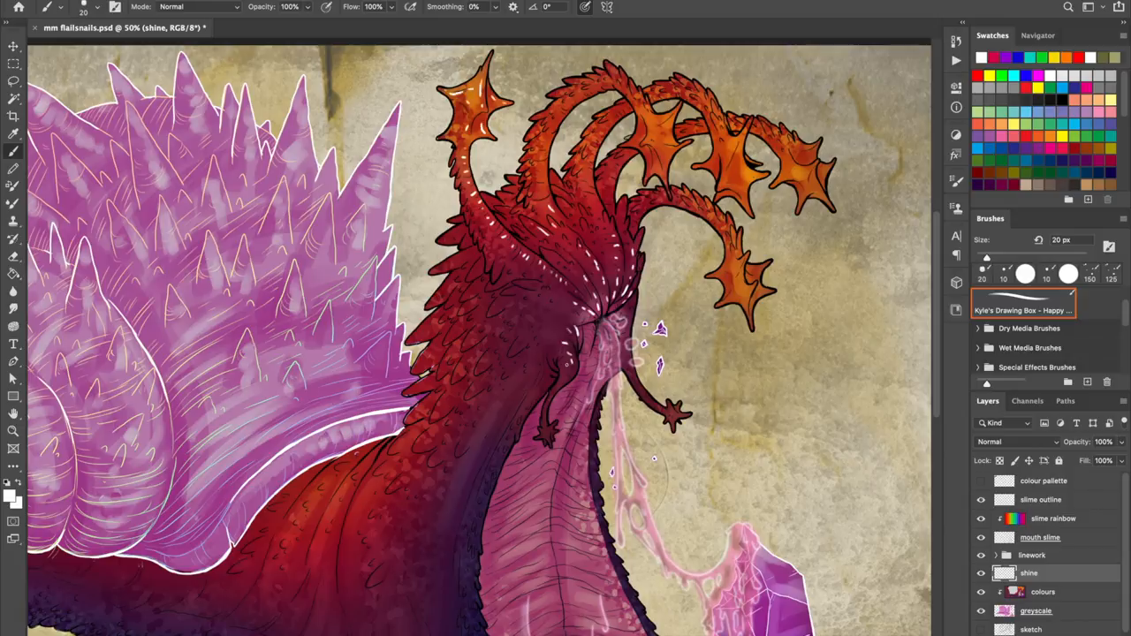